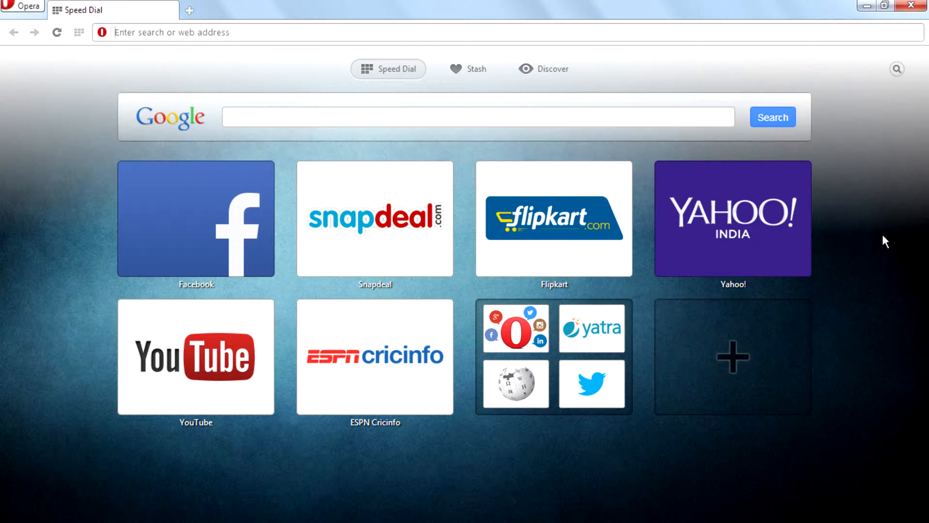
{"action": "mouse_move", "coordinate": [723, 256]}
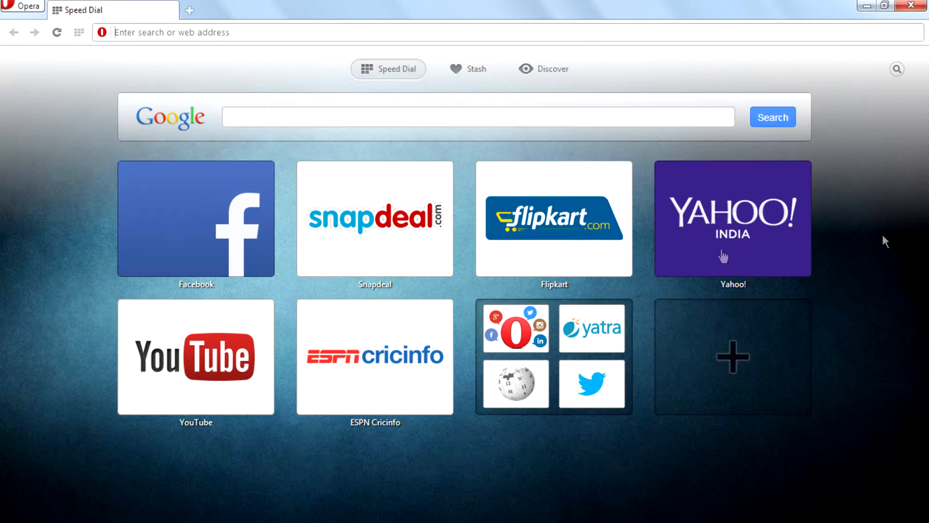
- Open Opera's main menu from the Opera button over the Speed Dial page
{"action": "left_click", "coordinate": [24, 7]}
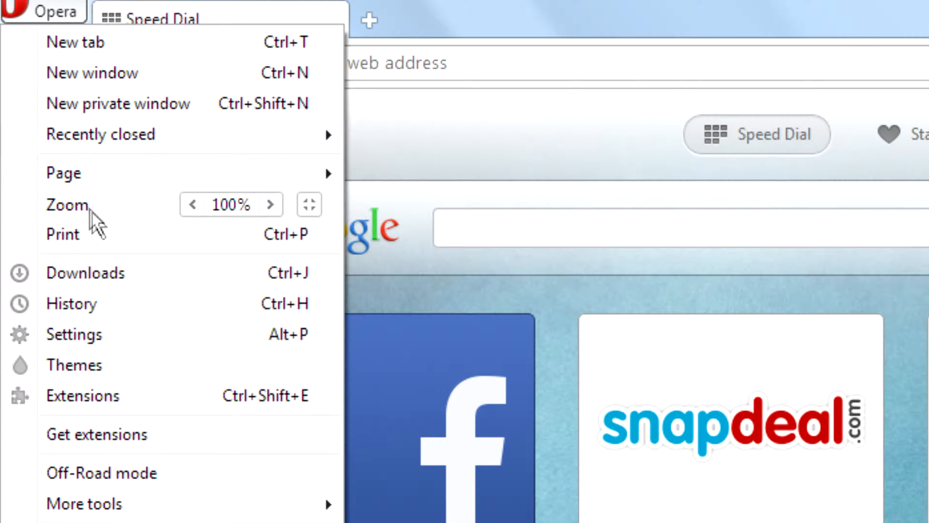
{"action": "mouse_move", "coordinate": [106, 303]}
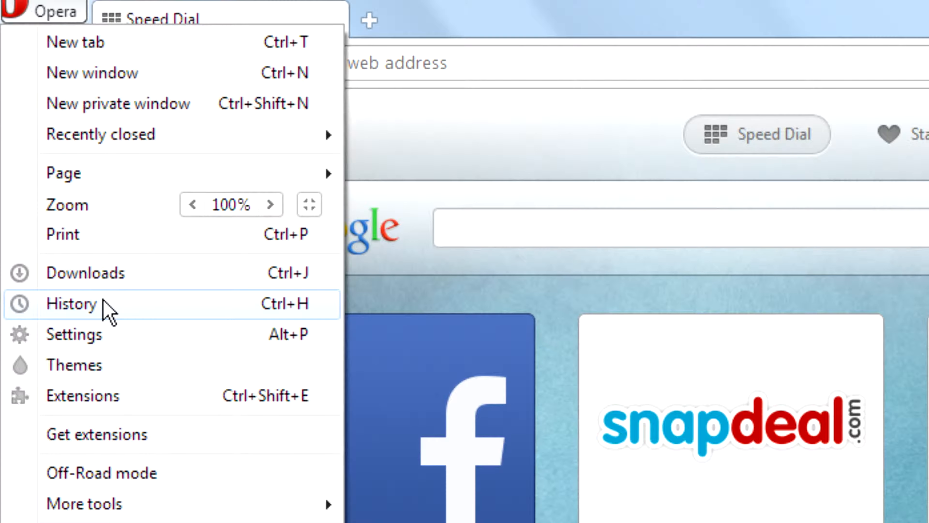
{"action": "mouse_move", "coordinate": [77, 325]}
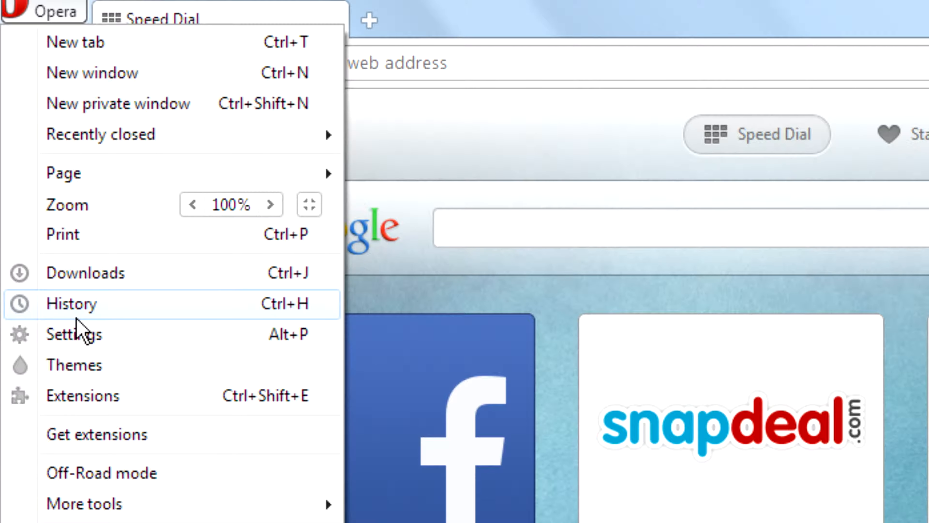
- Open the History page from the Opera menu in a new tab
{"action": "left_click", "coordinate": [71, 304]}
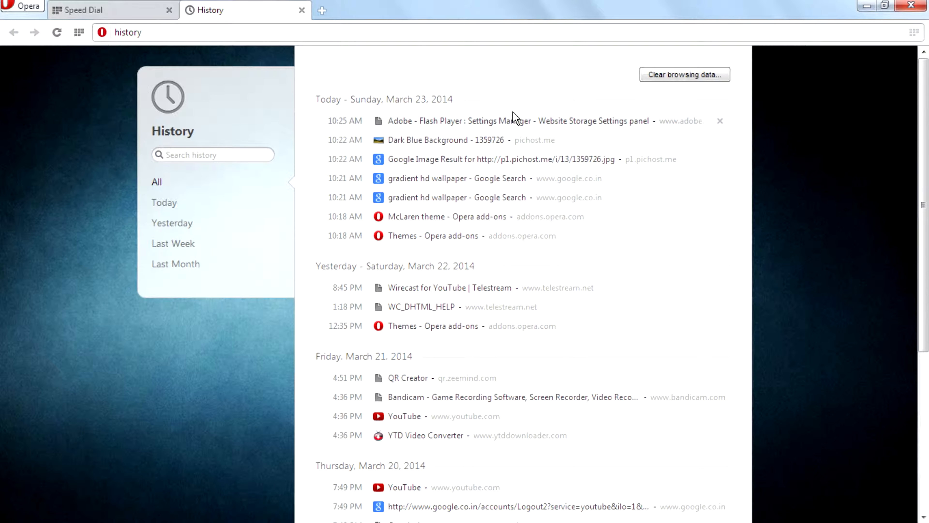
{"action": "mouse_move", "coordinate": [632, 174]}
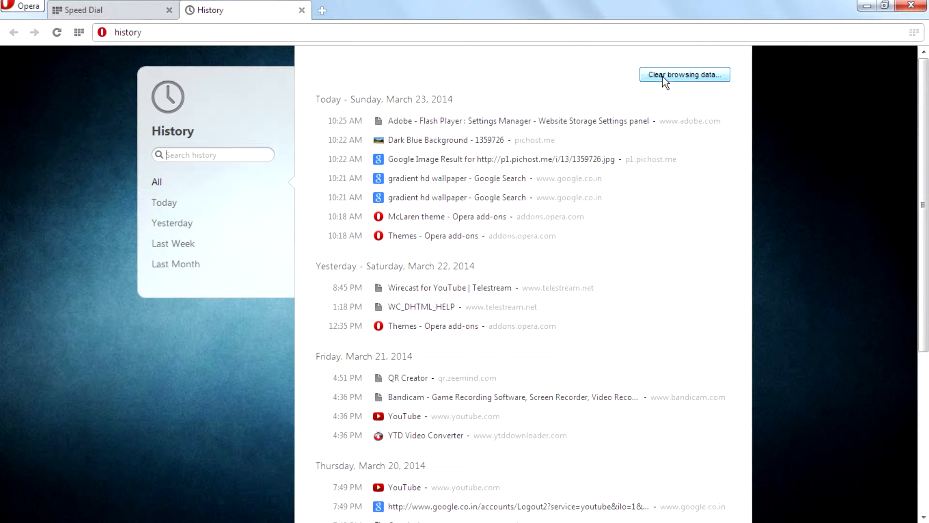
- Bring up the Clear browsing data dialog from the History page
{"action": "left_click", "coordinate": [684, 74]}
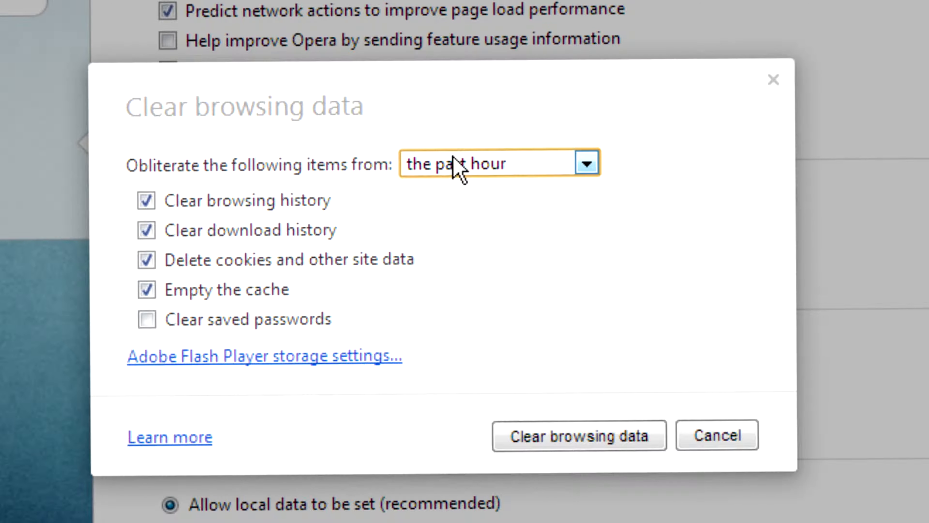
- Set the clearing range to 'the beginning of time'
{"action": "left_click", "coordinate": [586, 163]}
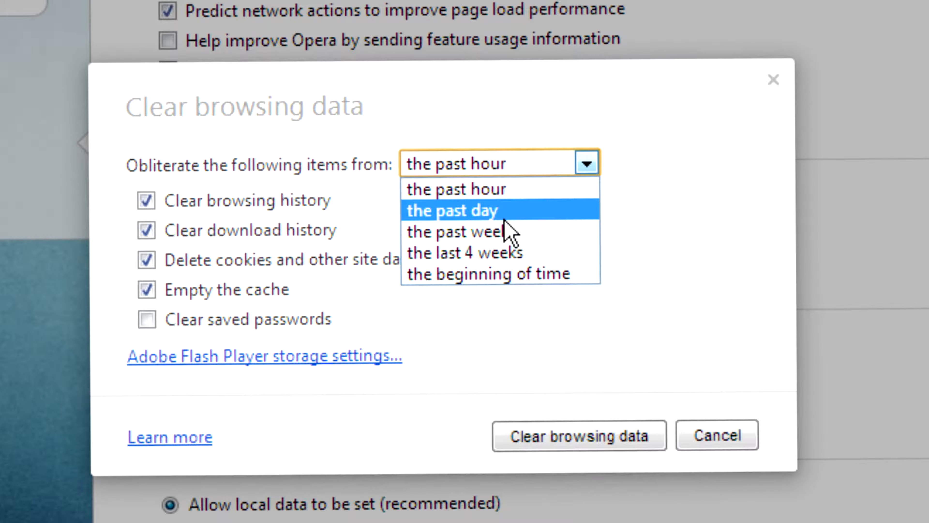
{"action": "mouse_move", "coordinate": [465, 253]}
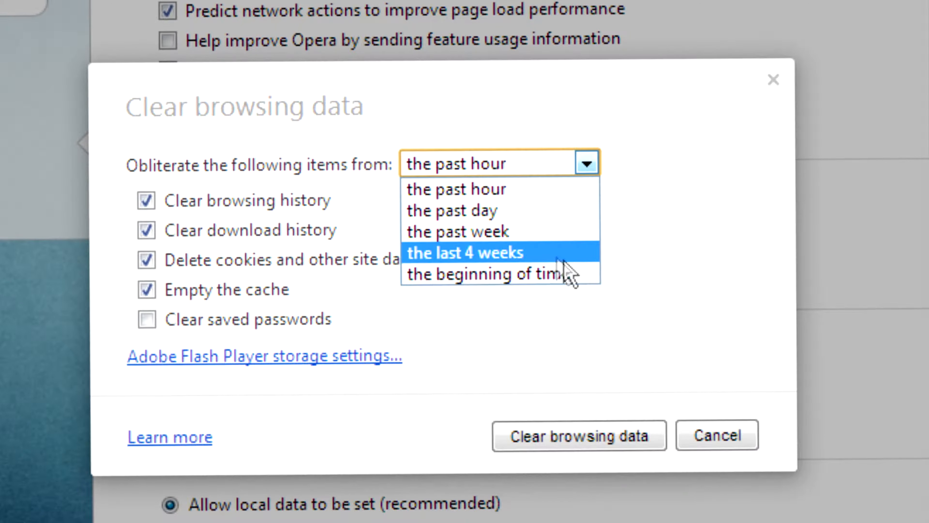
{"action": "left_click", "coordinate": [482, 274]}
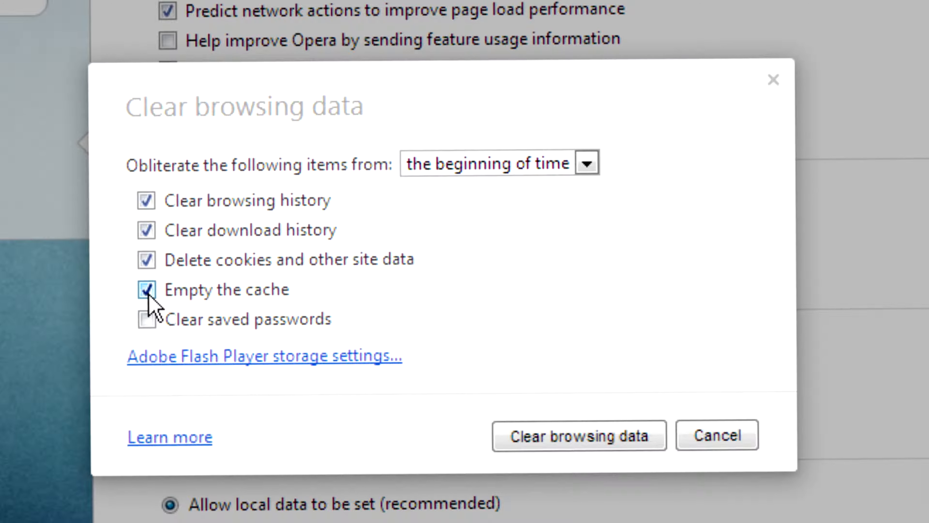
- Include saved passwords and clear all browsing data since the beginning of time
{"action": "left_click", "coordinate": [146, 319]}
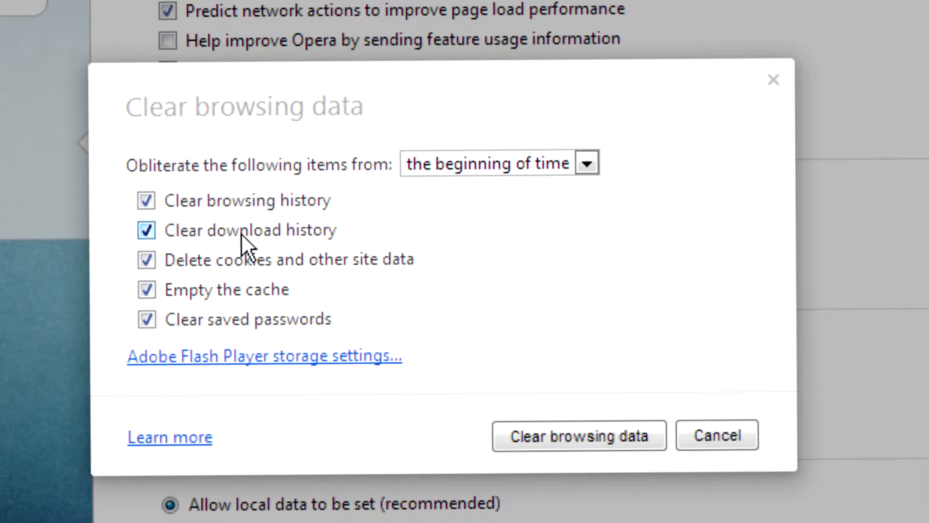
{"action": "left_click", "coordinate": [578, 435]}
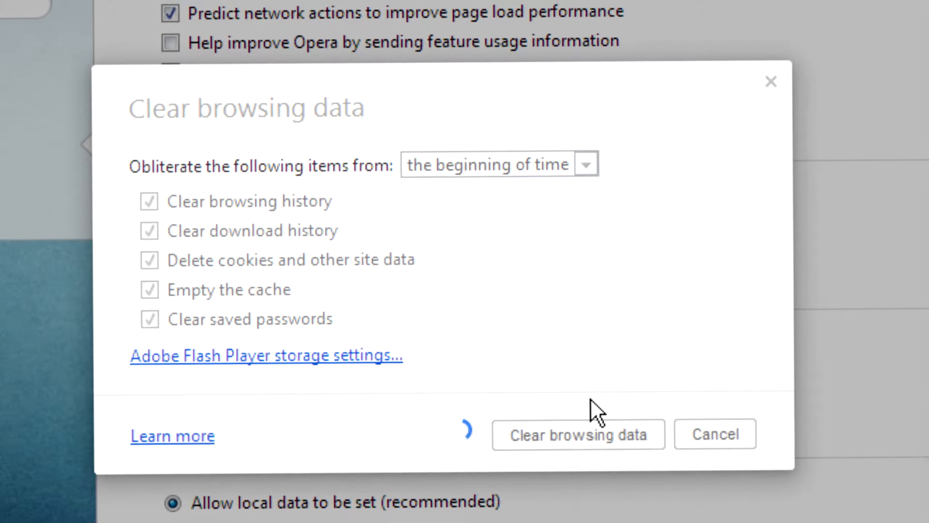
{"action": "left_click", "coordinate": [578, 433]}
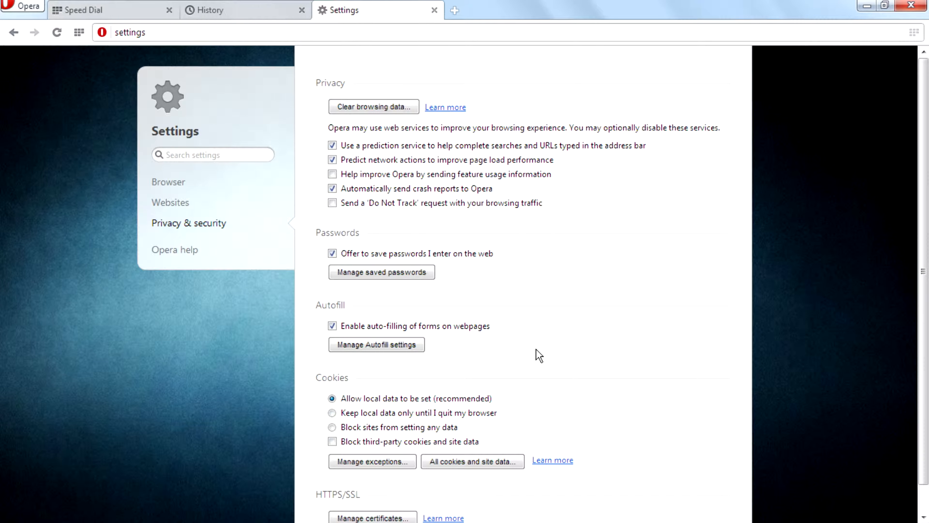